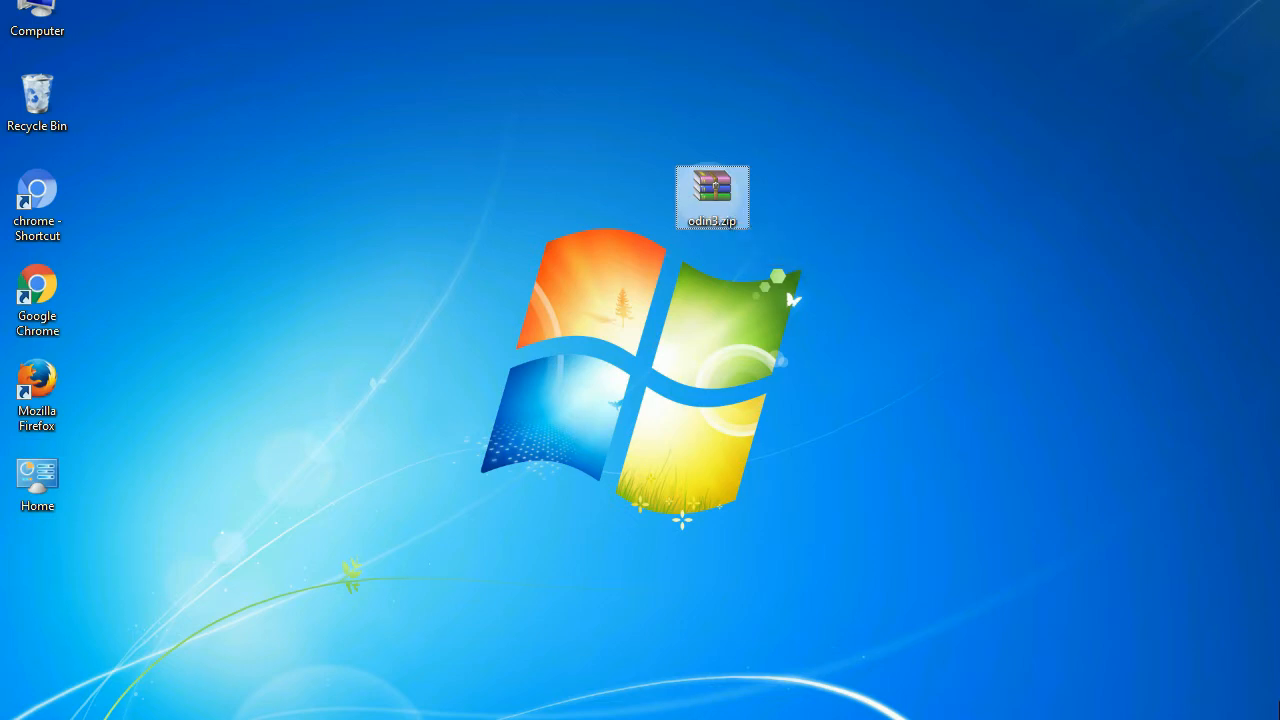
Step: Open odin3.zip and extract the Odin_v3.09 archive to the desktop
double_click(714, 188)
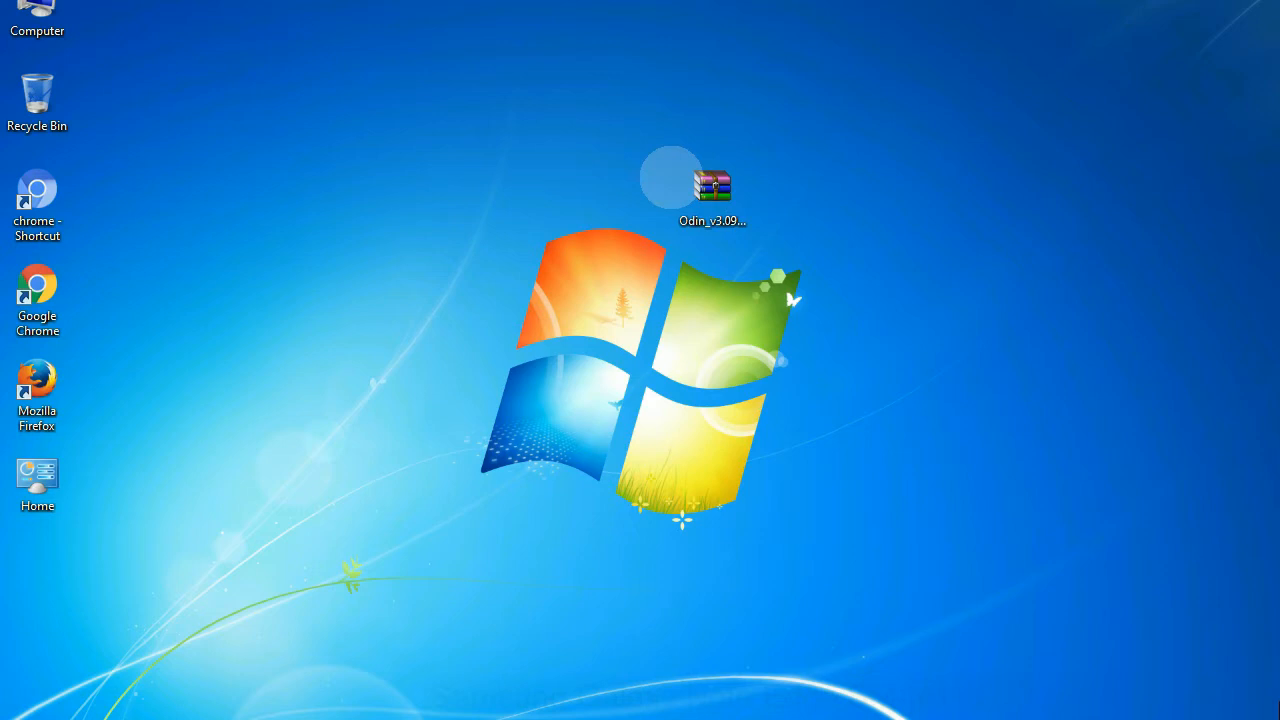
Step: Extract the Odin_v3.09 archive in place and open the folder with Odin3 v3.09.exe
click(712, 190)
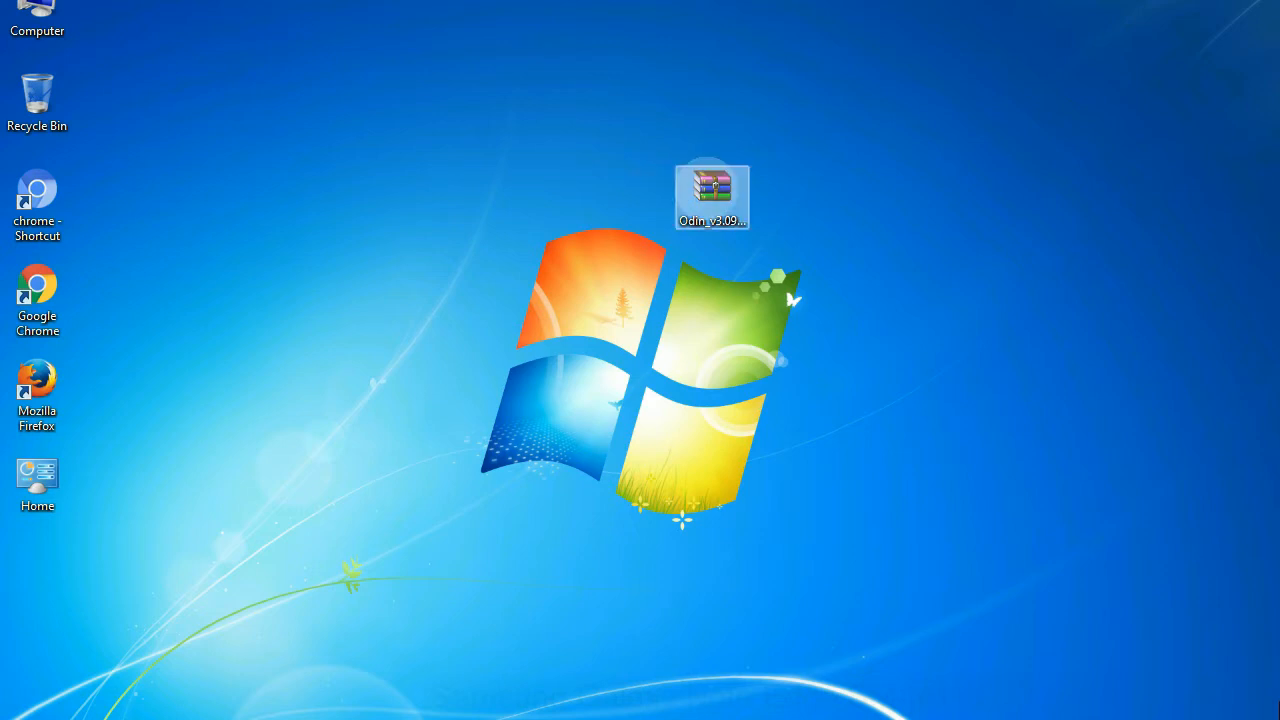
right_click(712, 185)
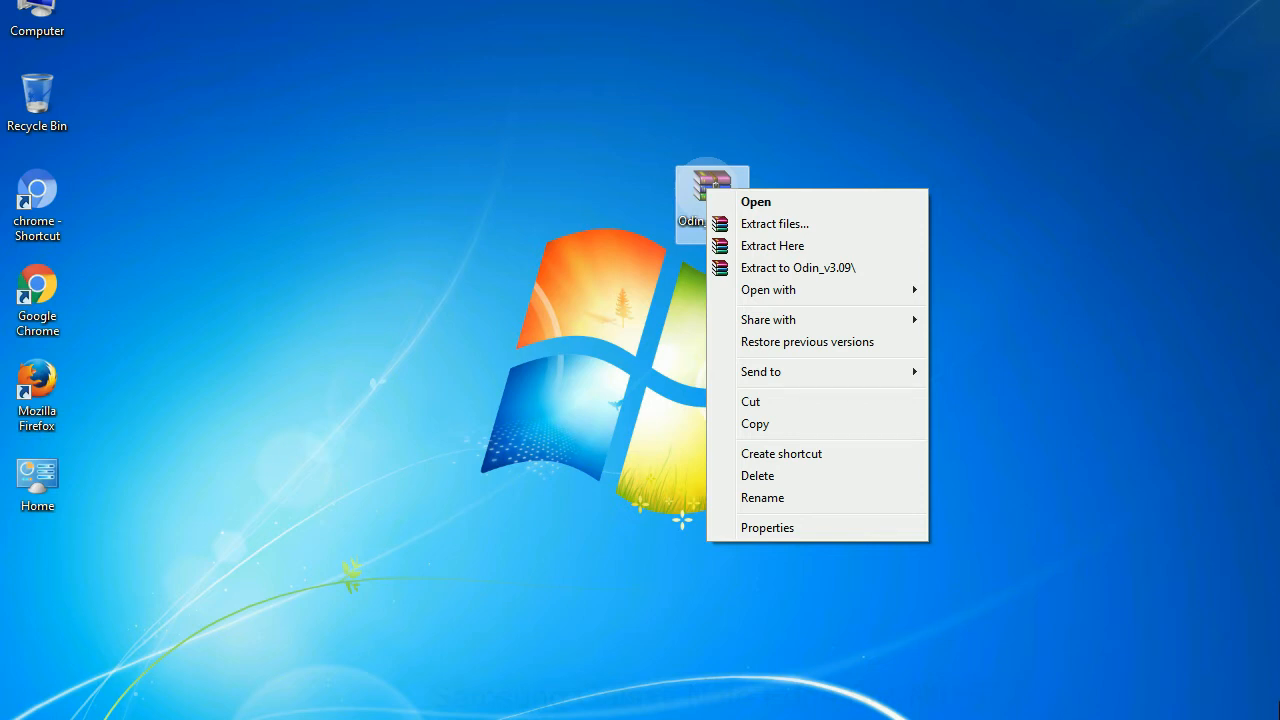
mouse_move(772, 245)
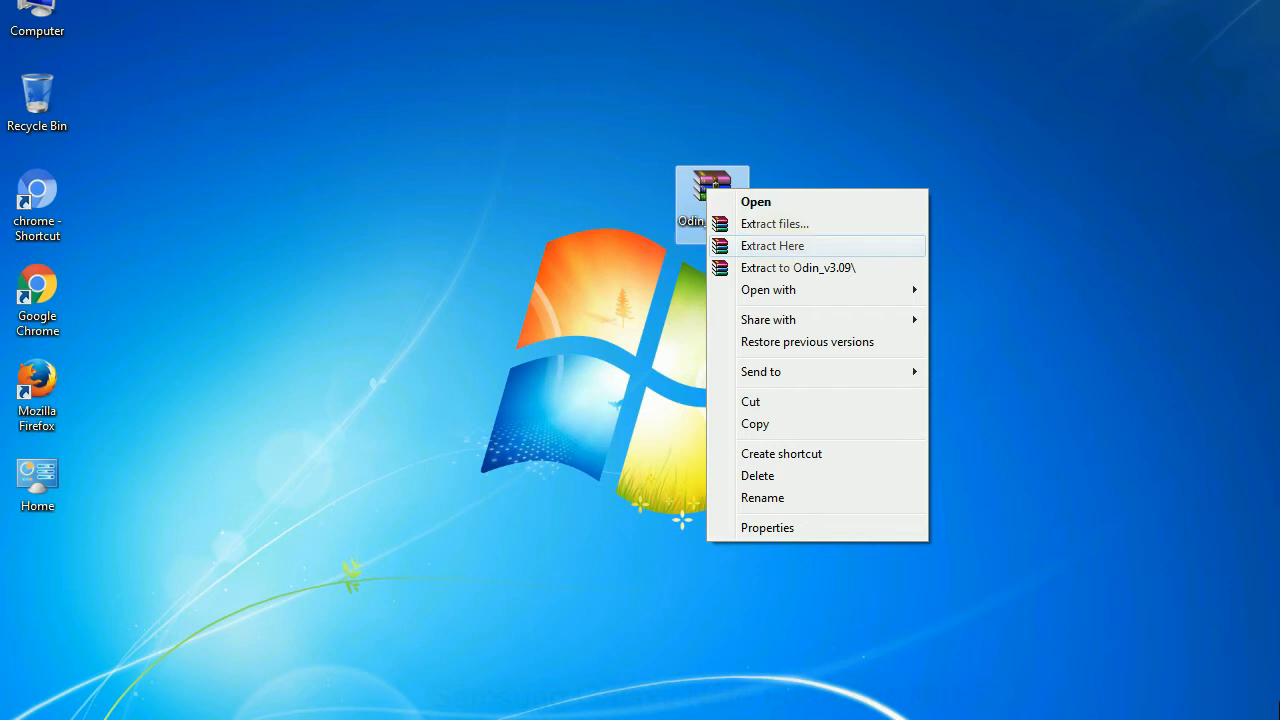
click(772, 245)
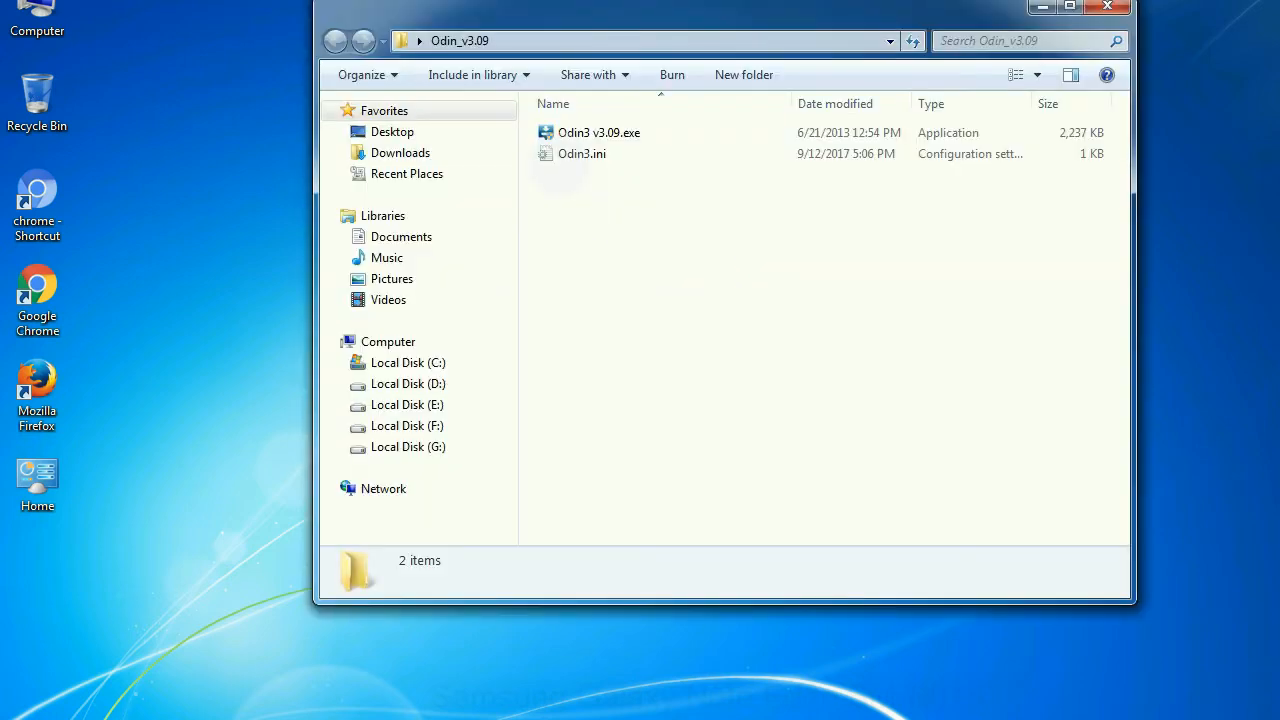
right_click(596, 132)
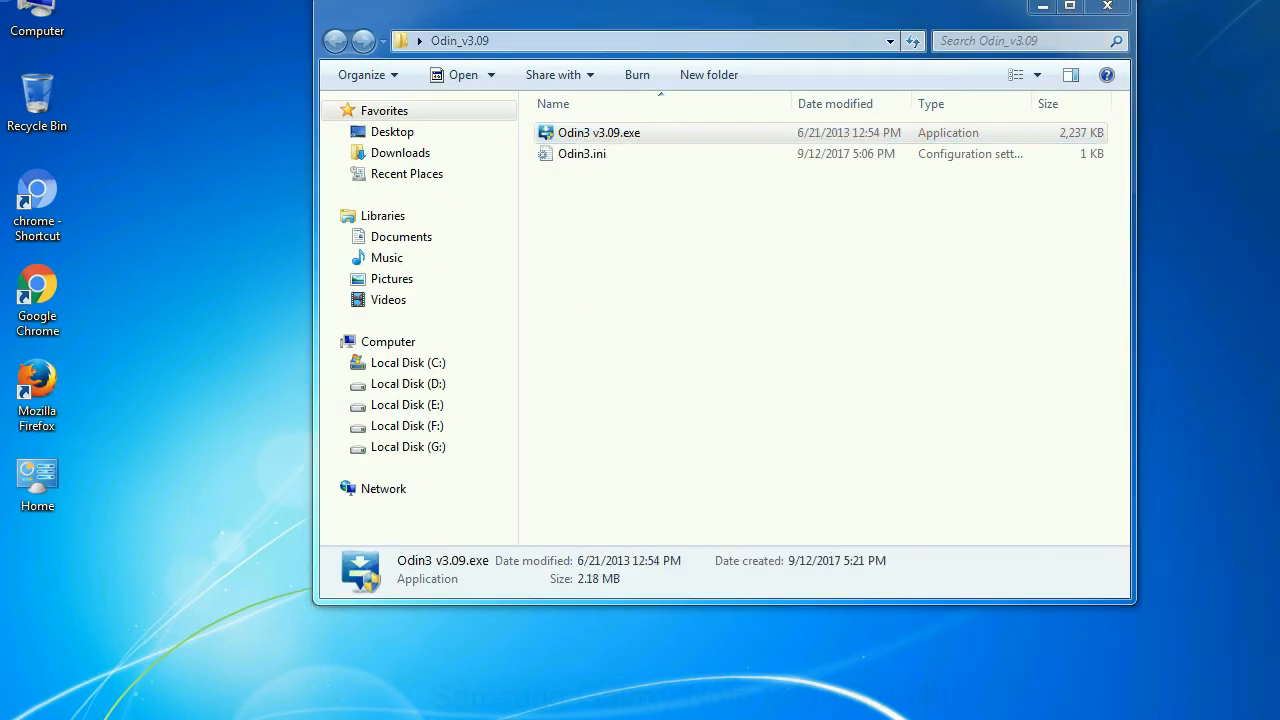
double_click(599, 132)
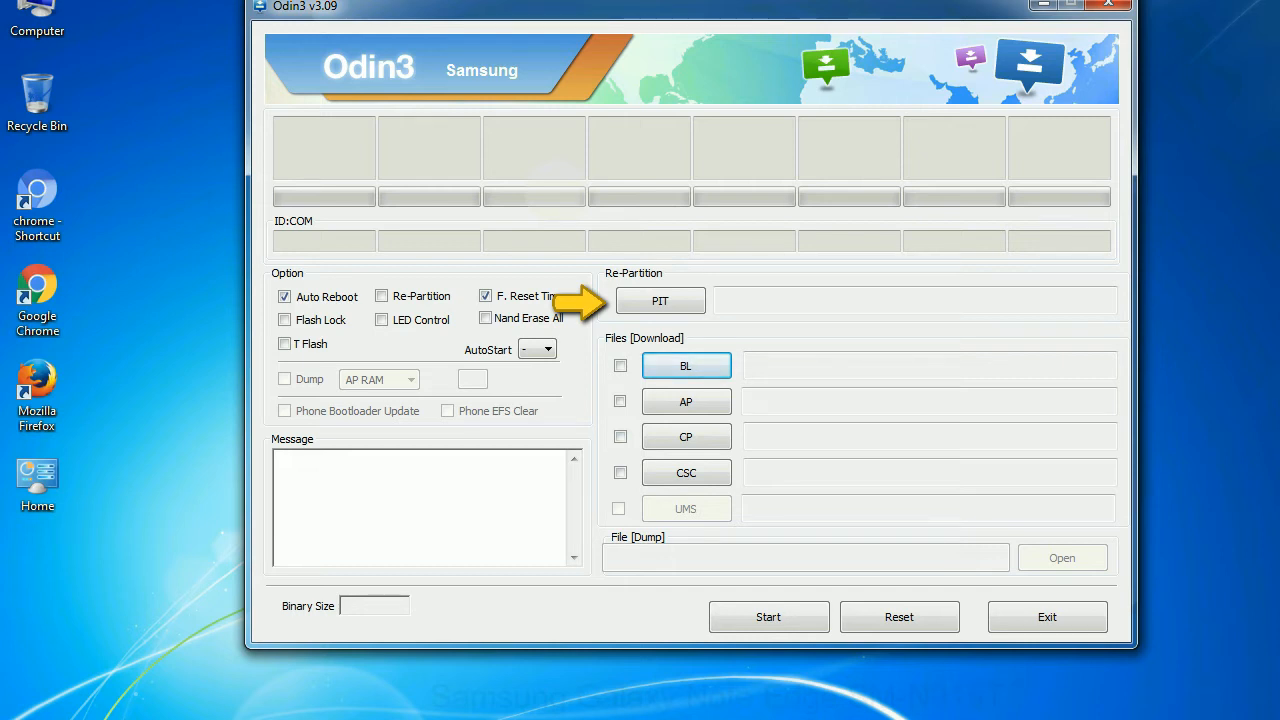
mouse_move(620, 366)
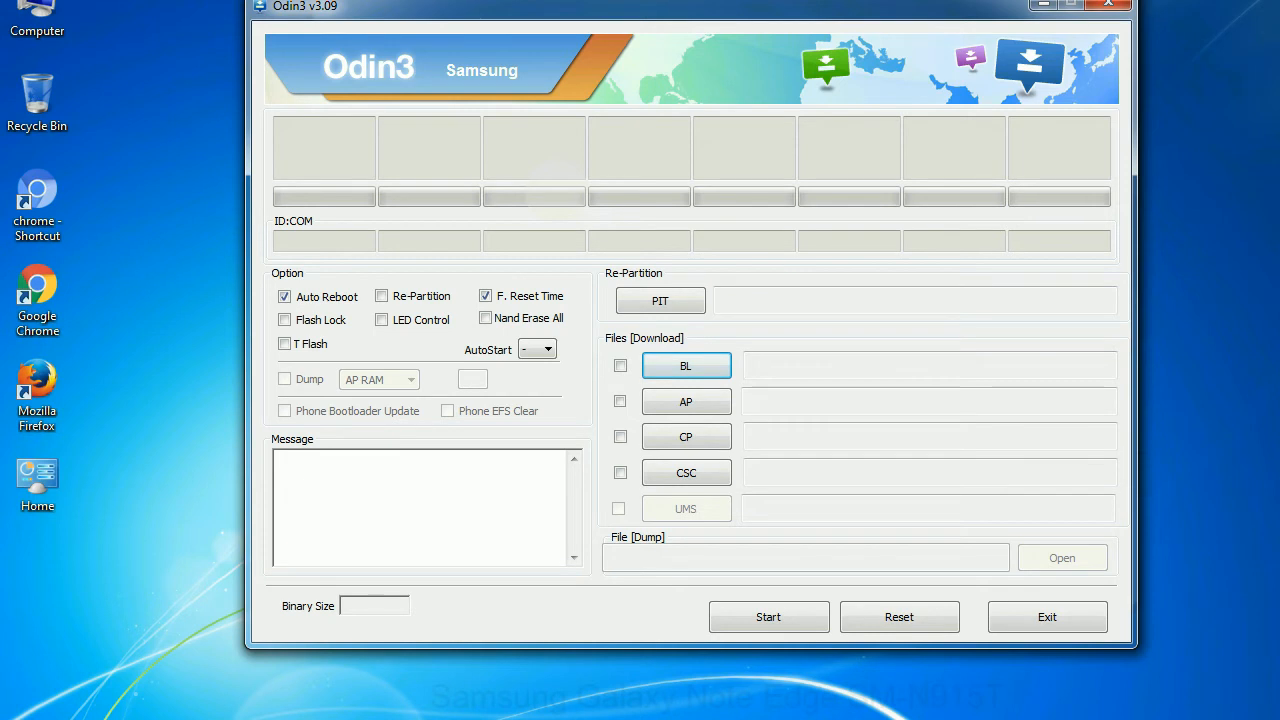
Step: Launch Odin3 v3.09.exe from the Odin_v3.09 folder, then close it again
click(1108, 6)
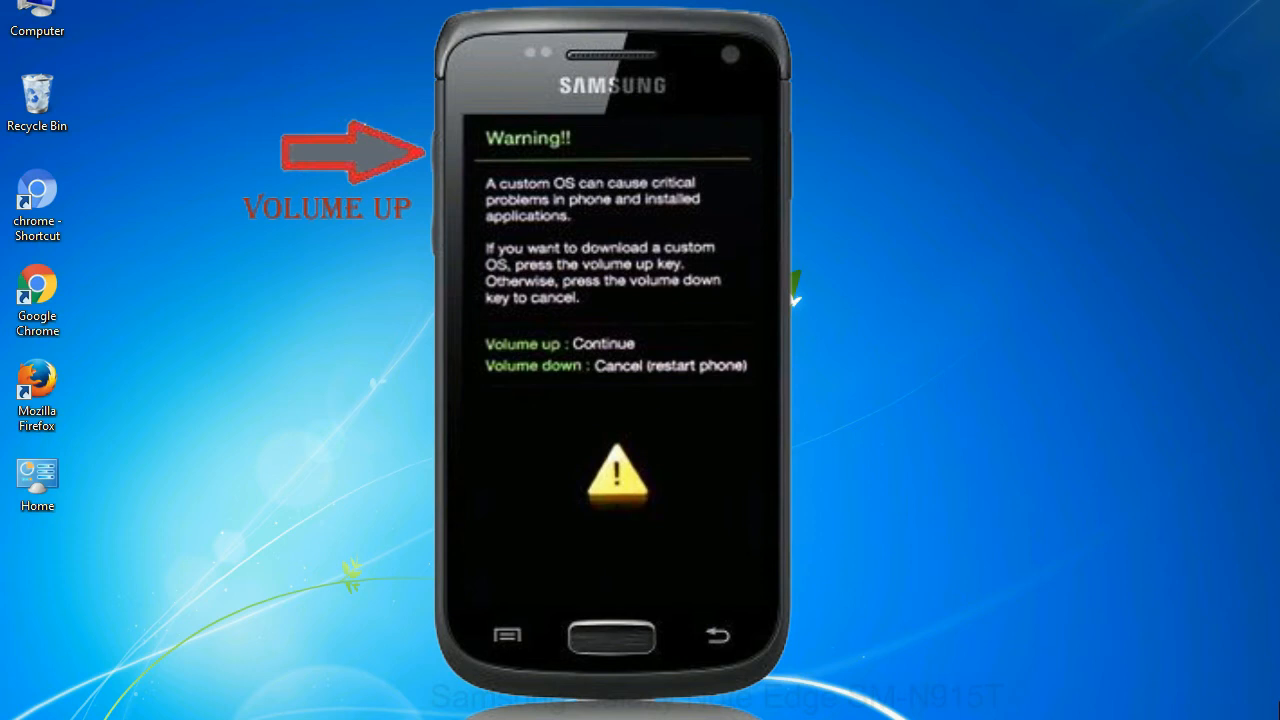
right_click(598, 132)
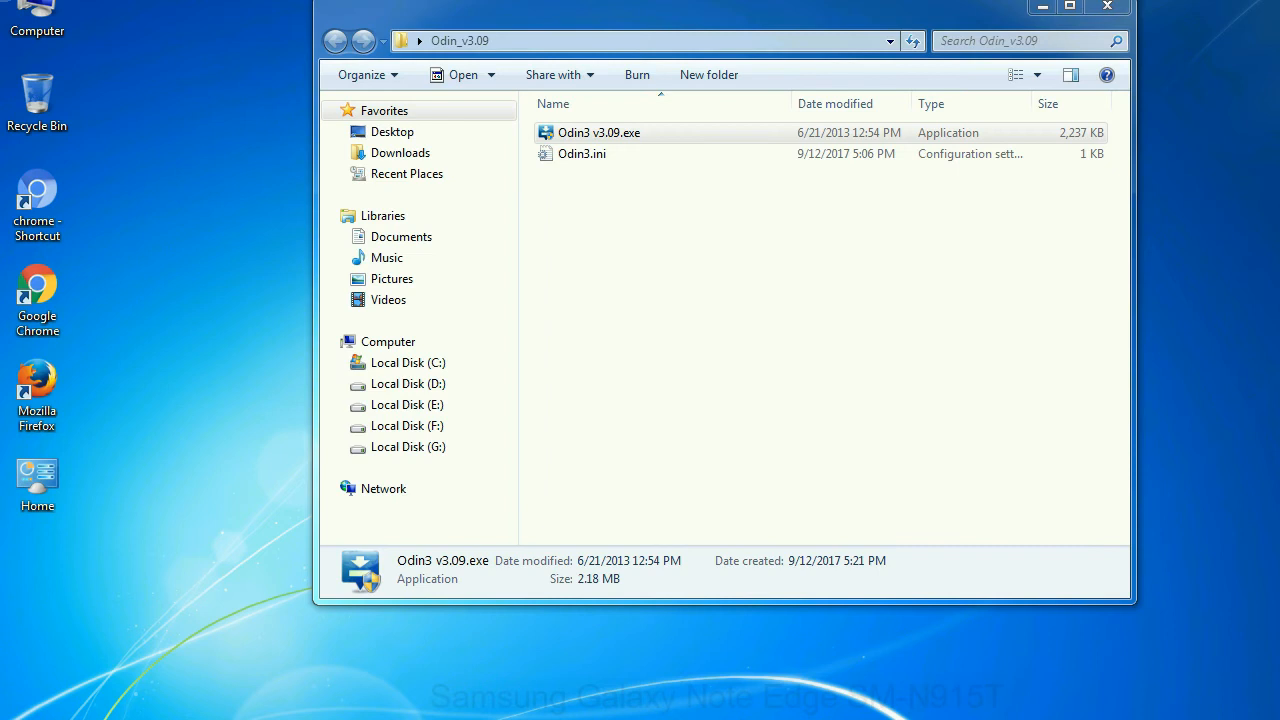
double_click(609, 132)
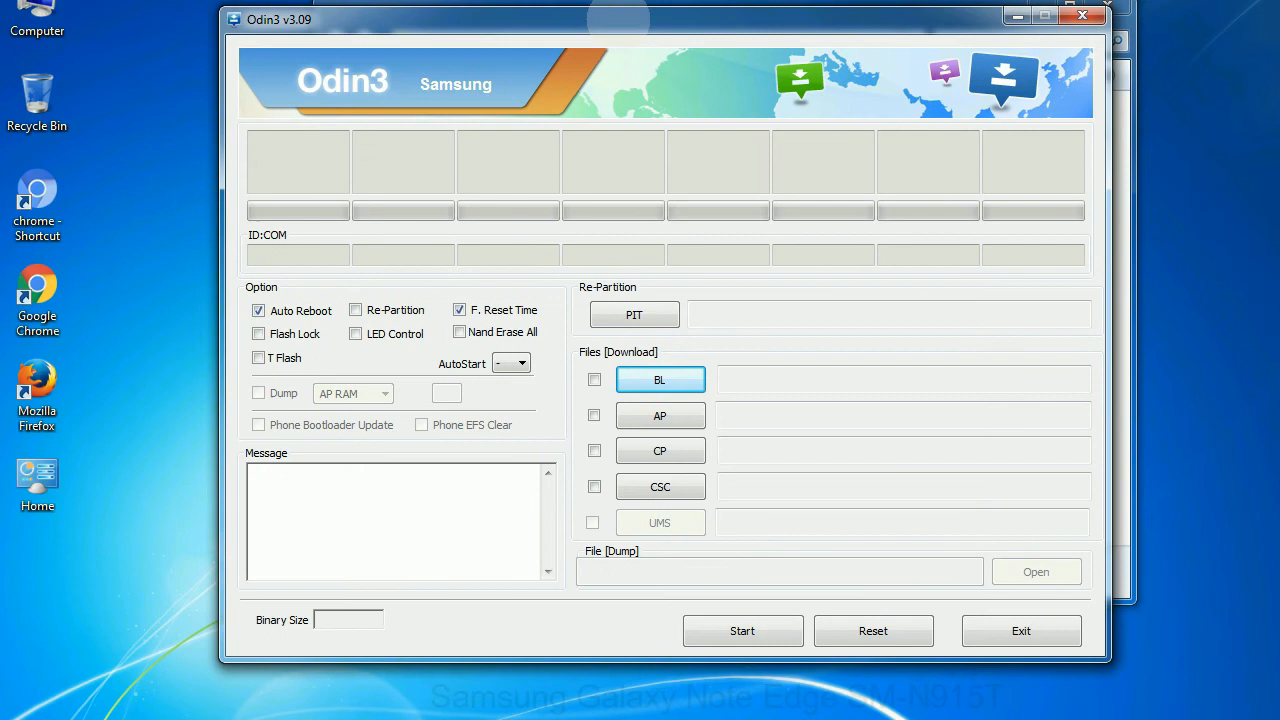
click(1083, 16)
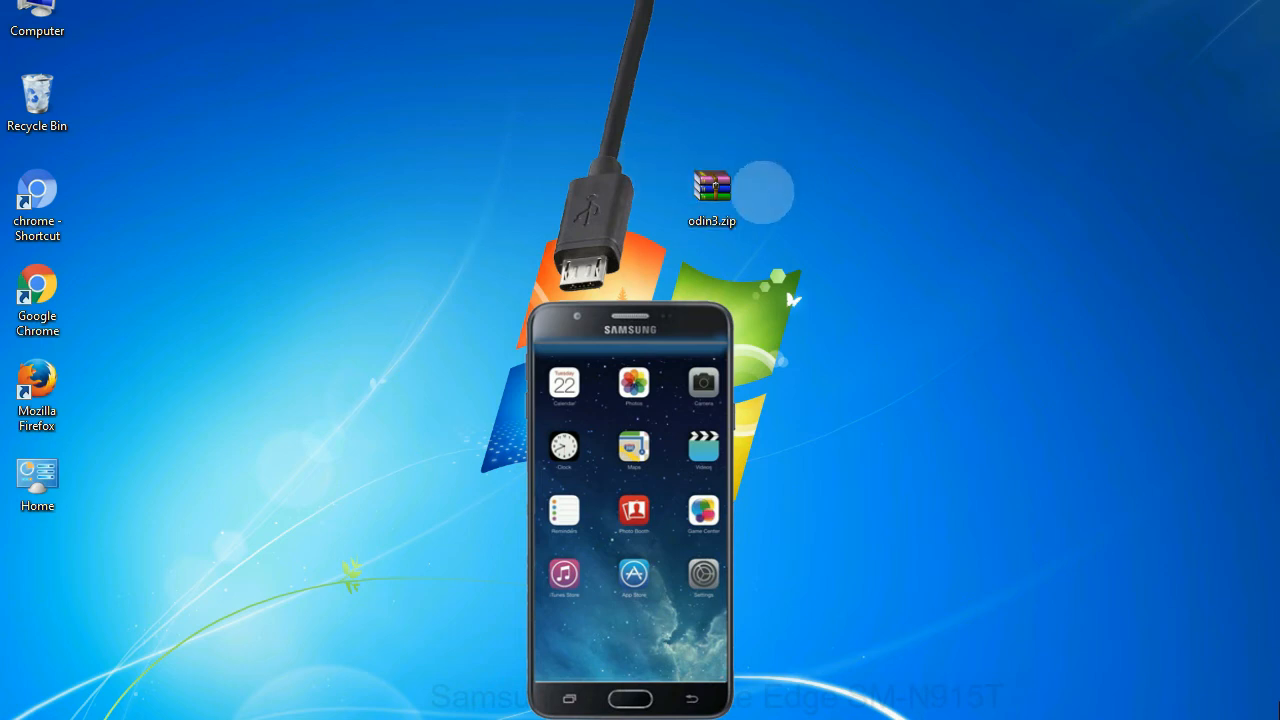
Step: Relaunch Odin3 with the phone connected so it is detected on COM3
double_click(722, 185)
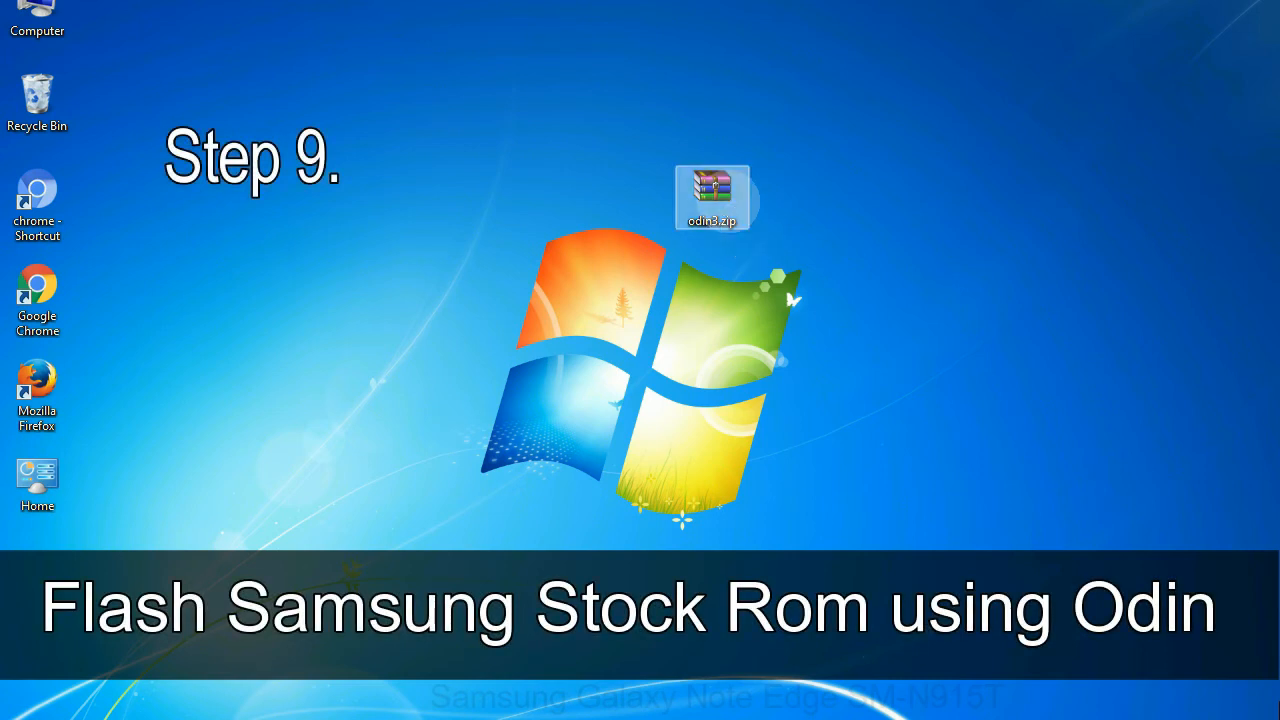
double_click(713, 190)
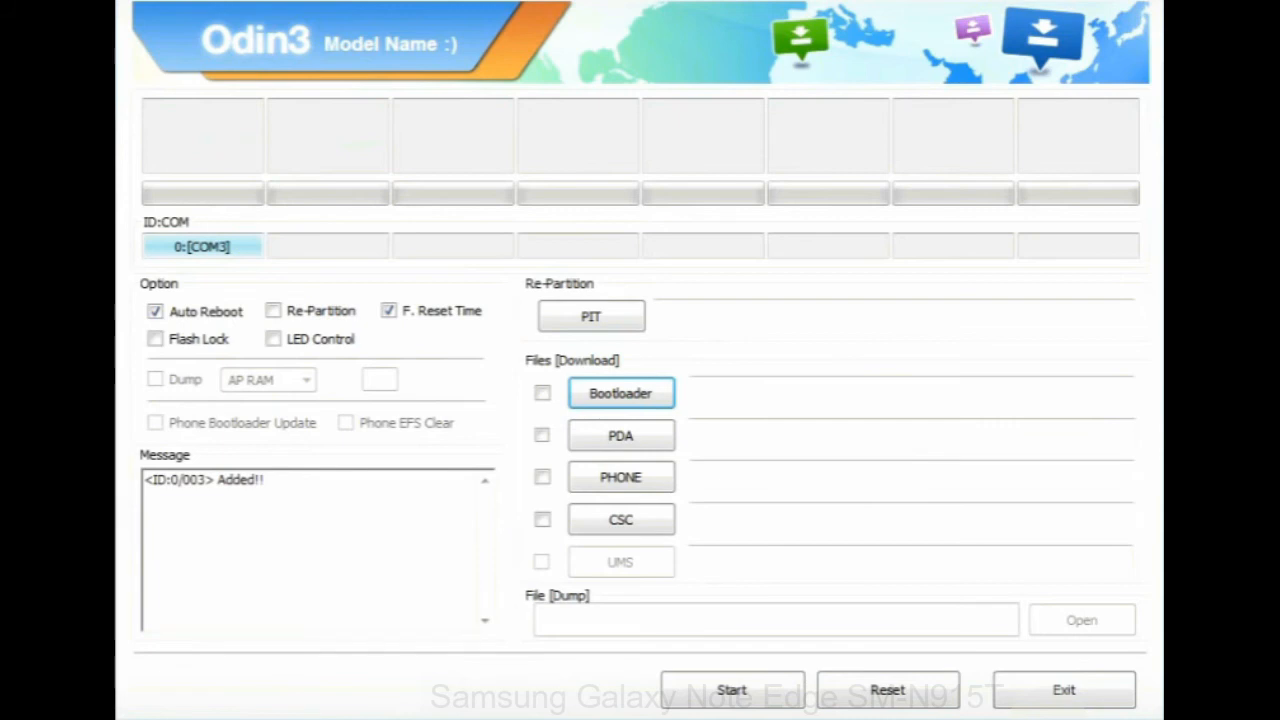
Step: Load the HOME tar.md5 firmware file from the Desktop into the PDA slot
click(620, 435)
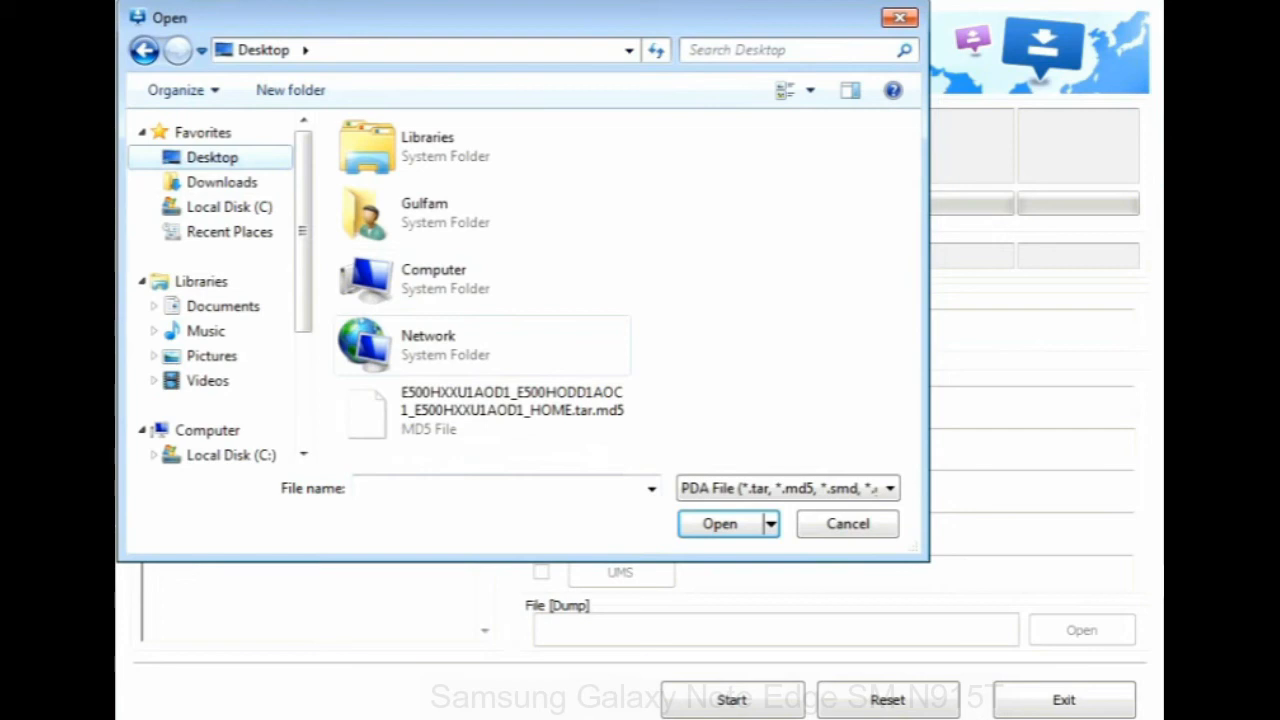
click(718, 523)
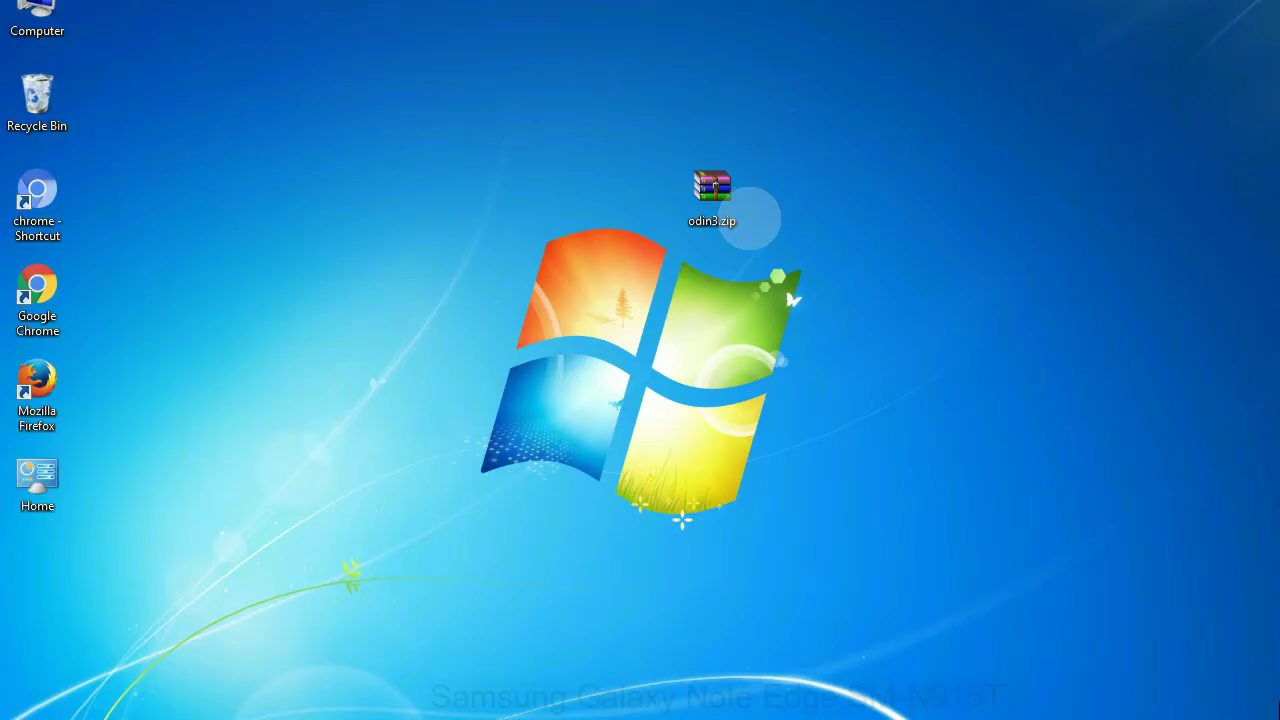
click(713, 190)
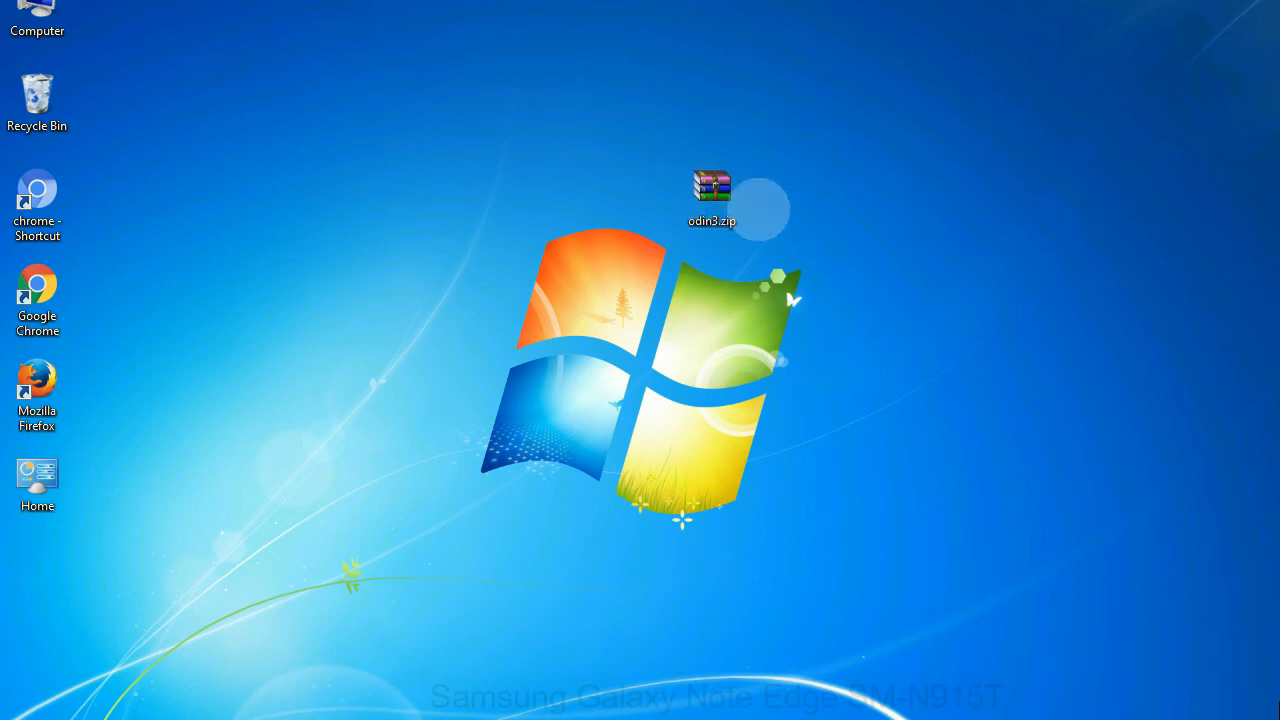
click(714, 186)
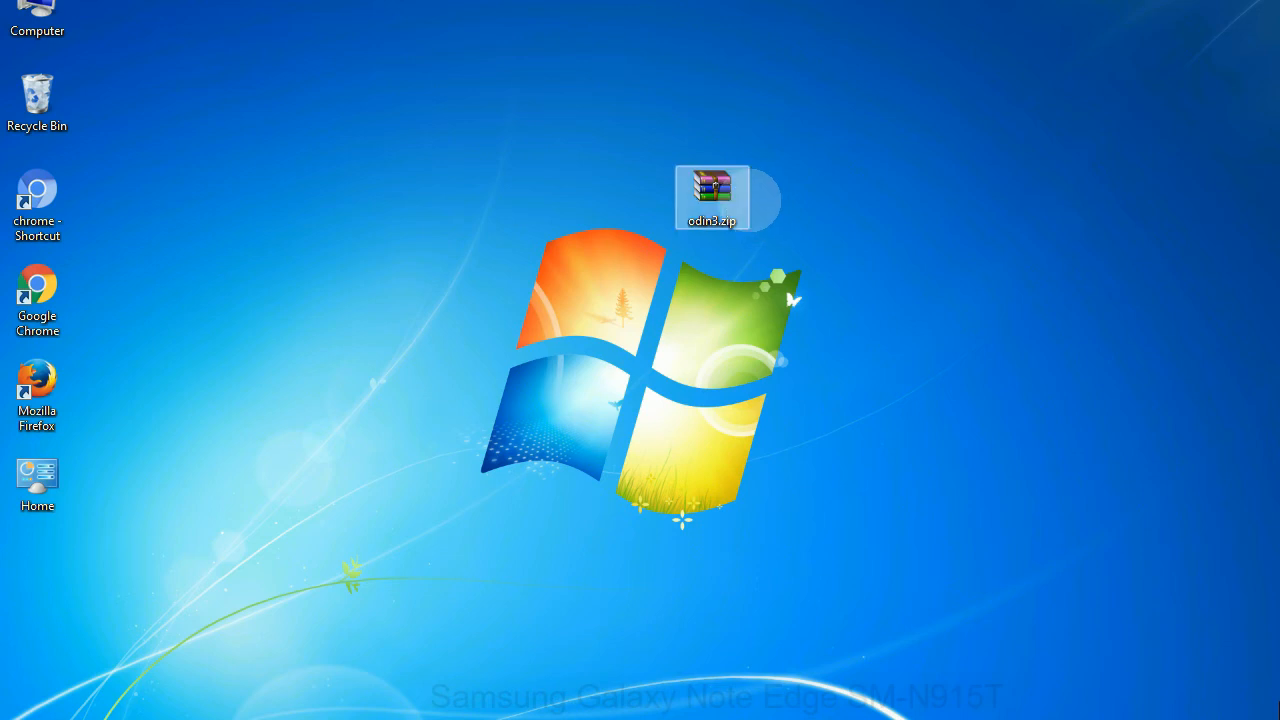